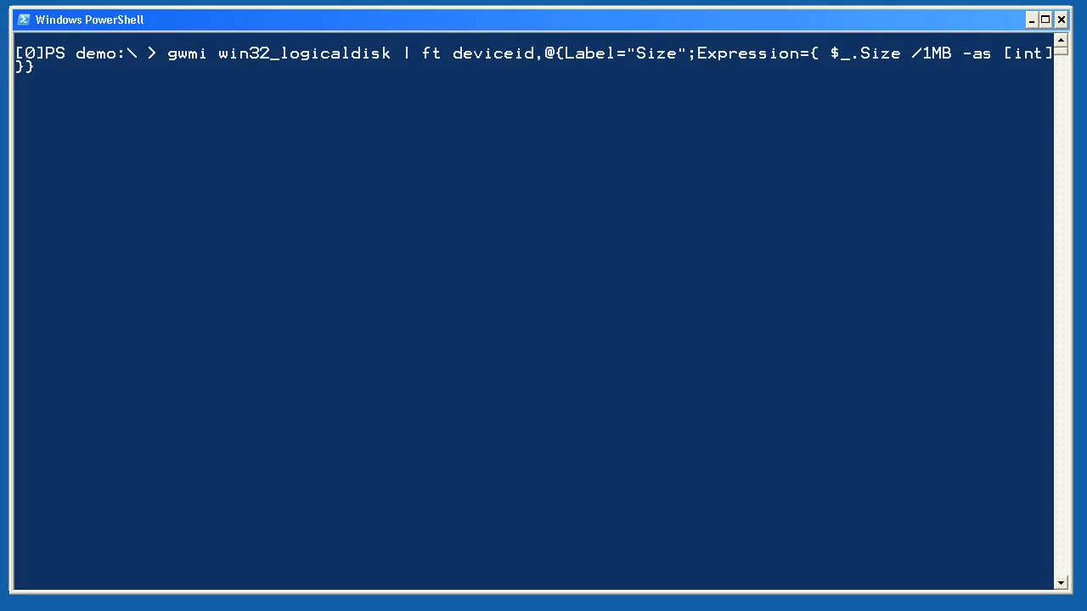
List logical disk sizes with gwmi win32_logicaldisk, then show each disk's DriveType via a switch expression
key("Return")
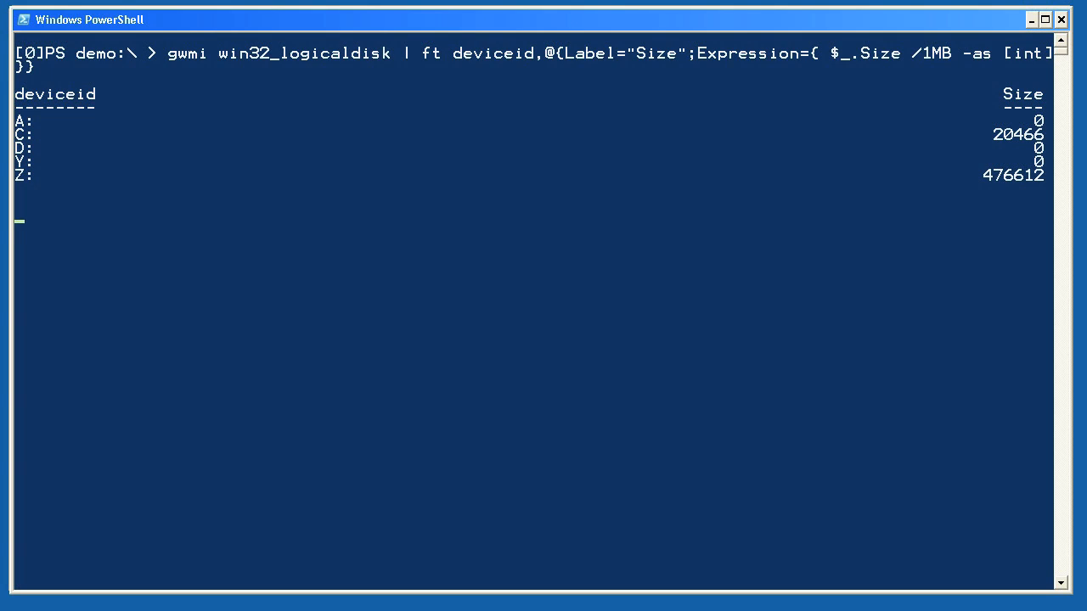
type("gwmi win32_logicaldisk | ft deviceid,@{Label=\"DriveType\";Expression={switch ($_.DriveType) { 2 {\"Removable\"} 4 {\"Network\"} 3 {\"Hard disk\"} 5 {\"Optical\"} }}}")
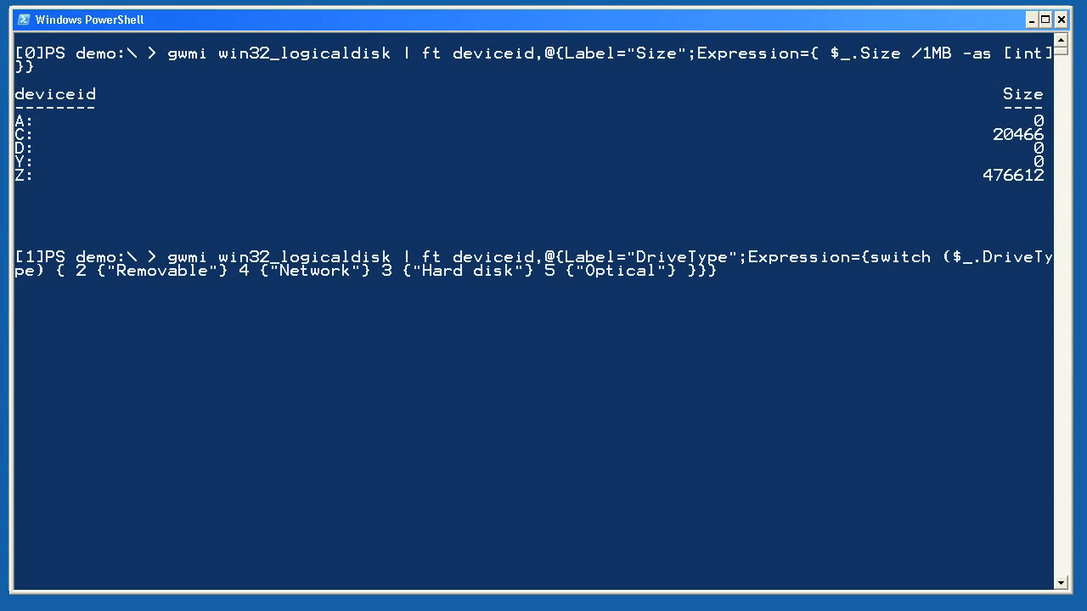
key("Return")
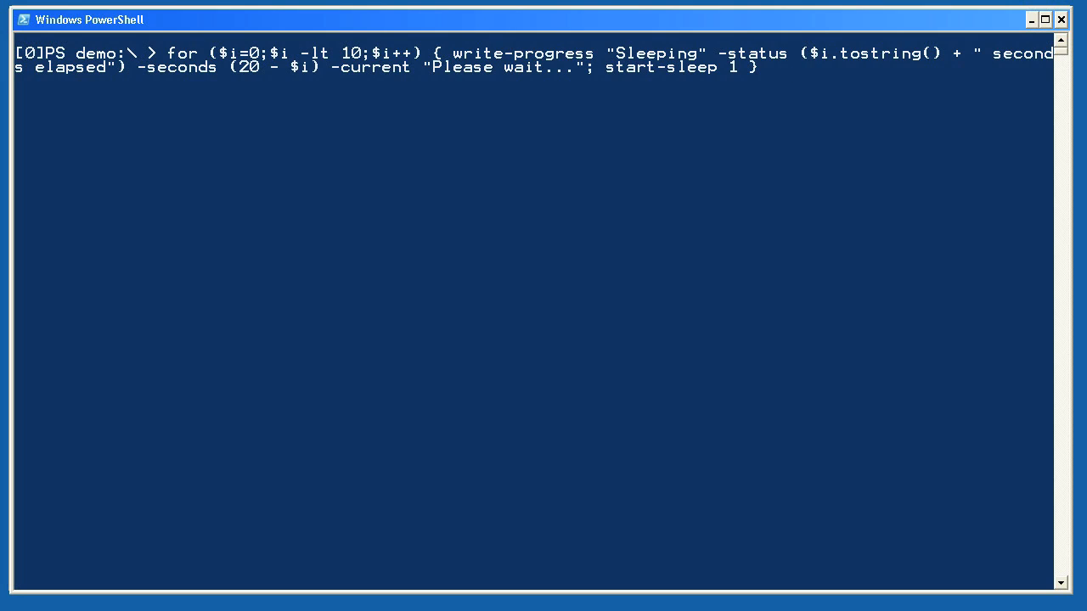
Select the start-sleep command within the progress-bar loop in the console
double_click(184, 52)
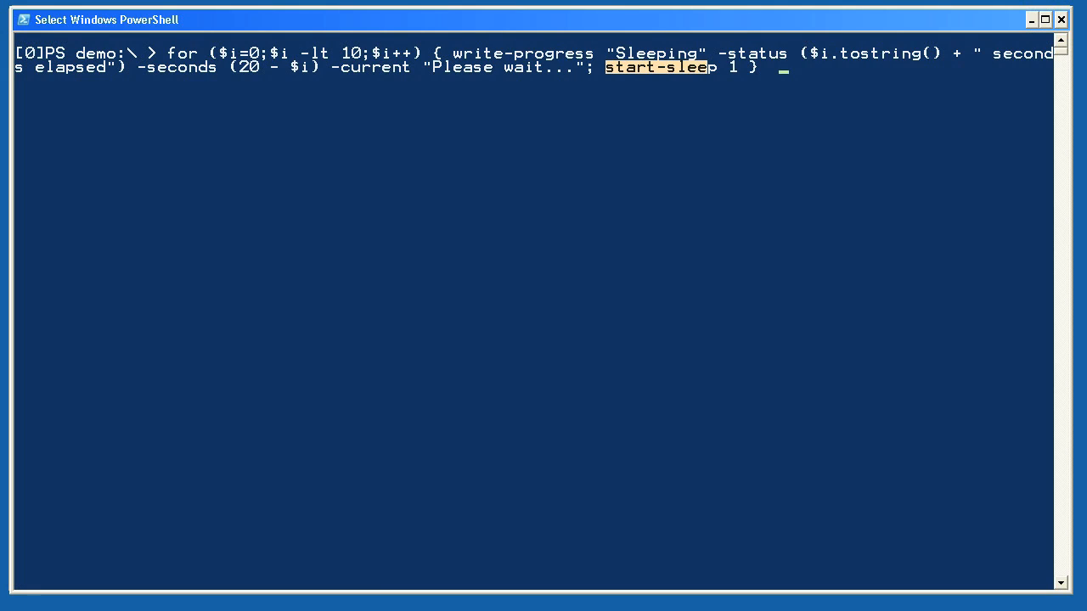
key("Return")
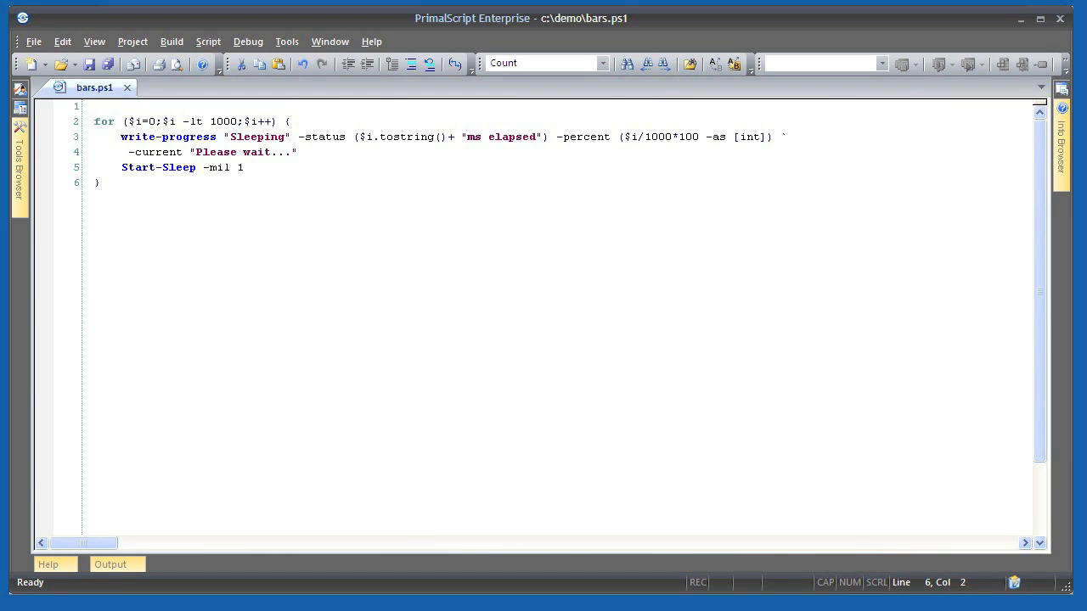
Bring up the bars.ps1 thousand-step Sleeping progress loop in PrimalScript
key("F5")
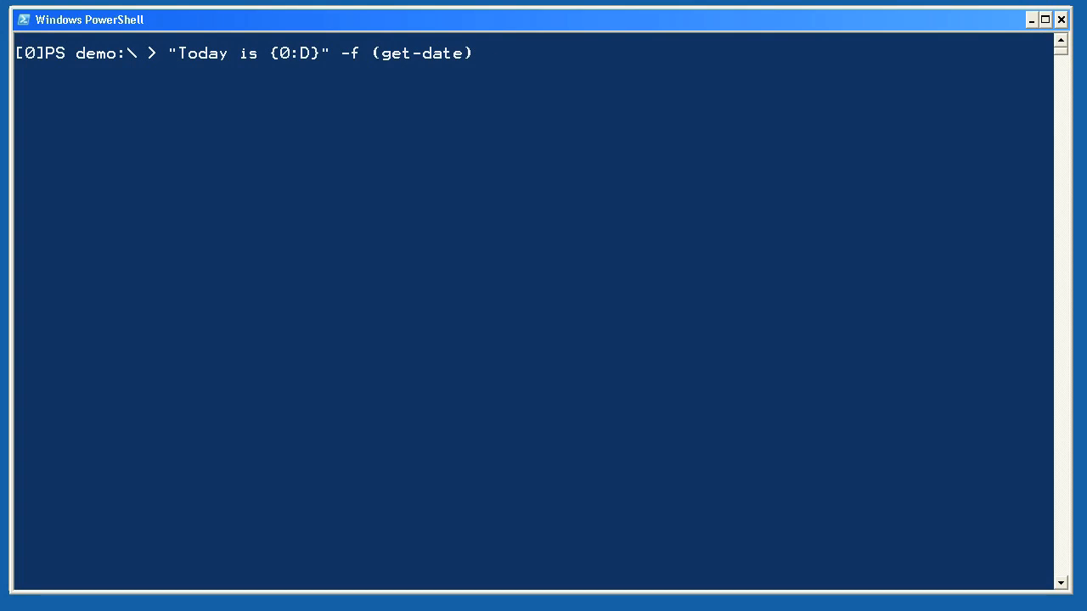
mouse_move(499, 54)
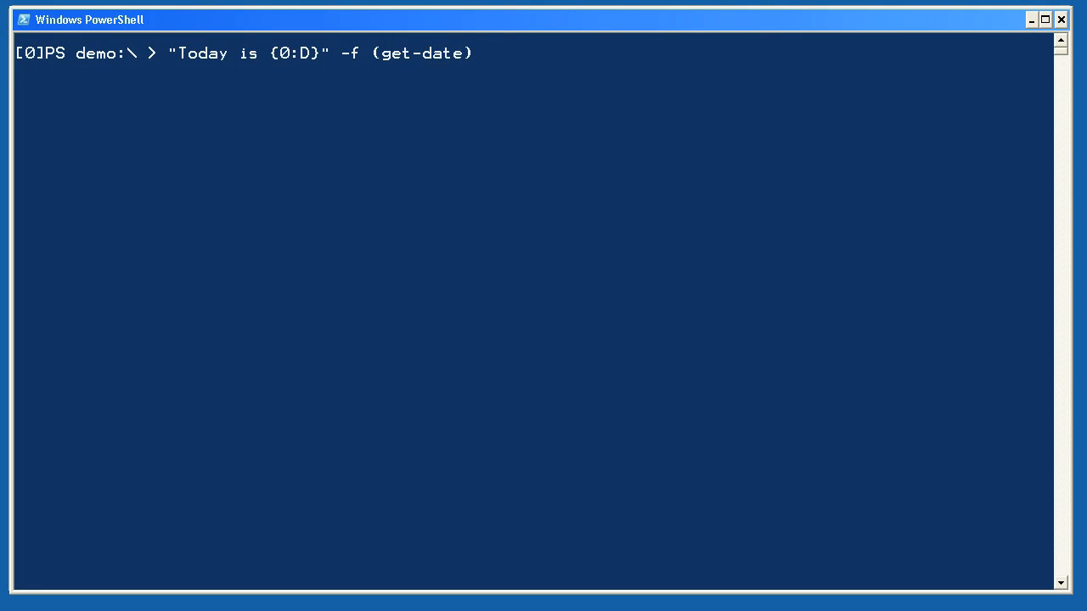
Run the 'Today is {0:D}' sentence with 12345678.90 gold coins, then "Replacement {0} {1}!" with is, easy
key("Return")
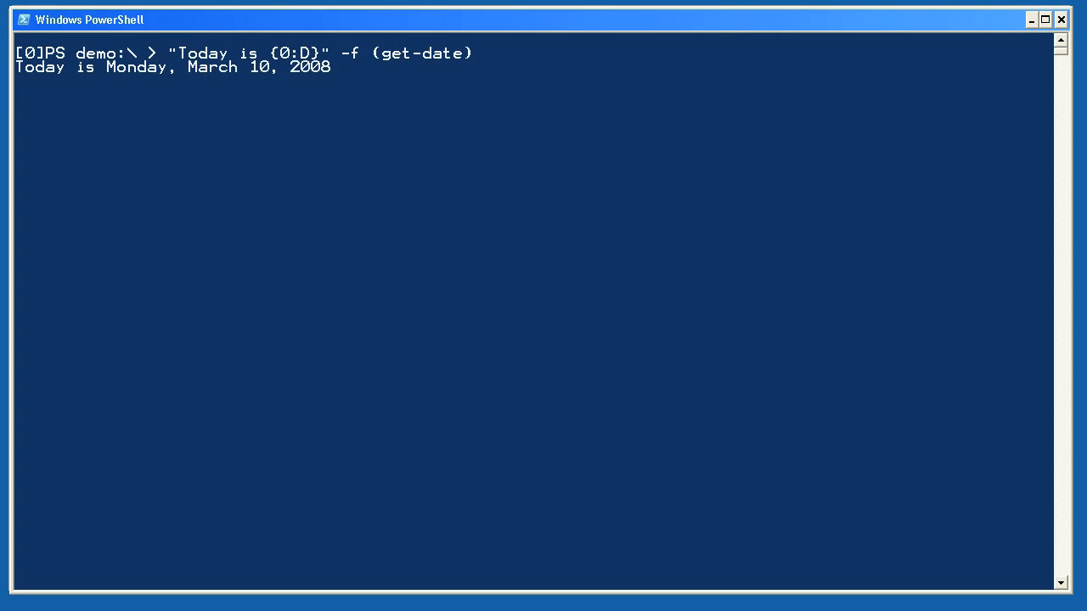
type("\"Today is {0:D}, and I have {1:N2} gold coins!\" -f (get-date),12345678.90")
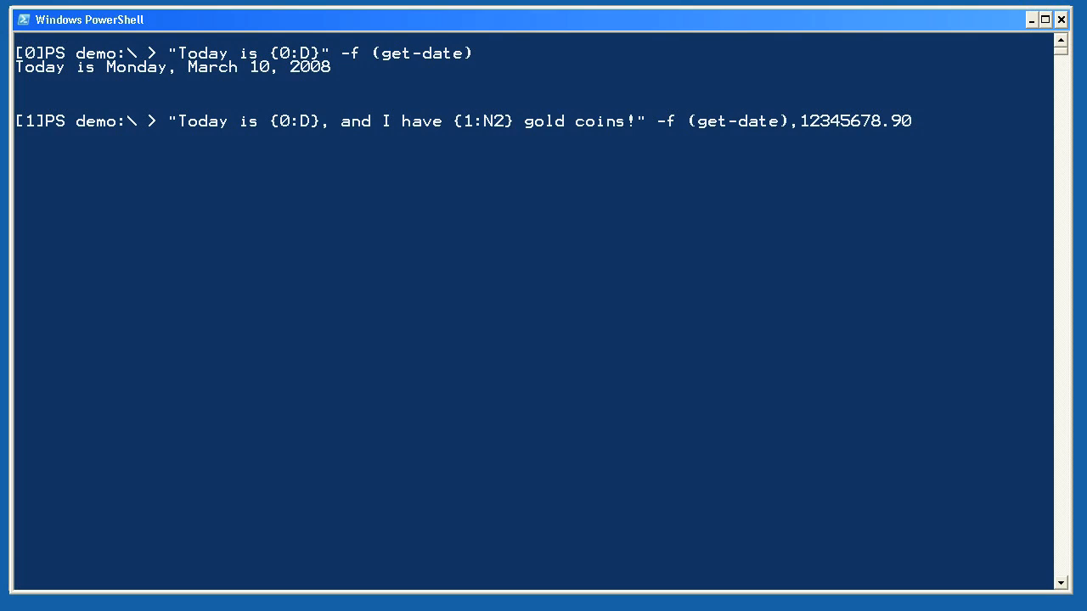
key("Return")
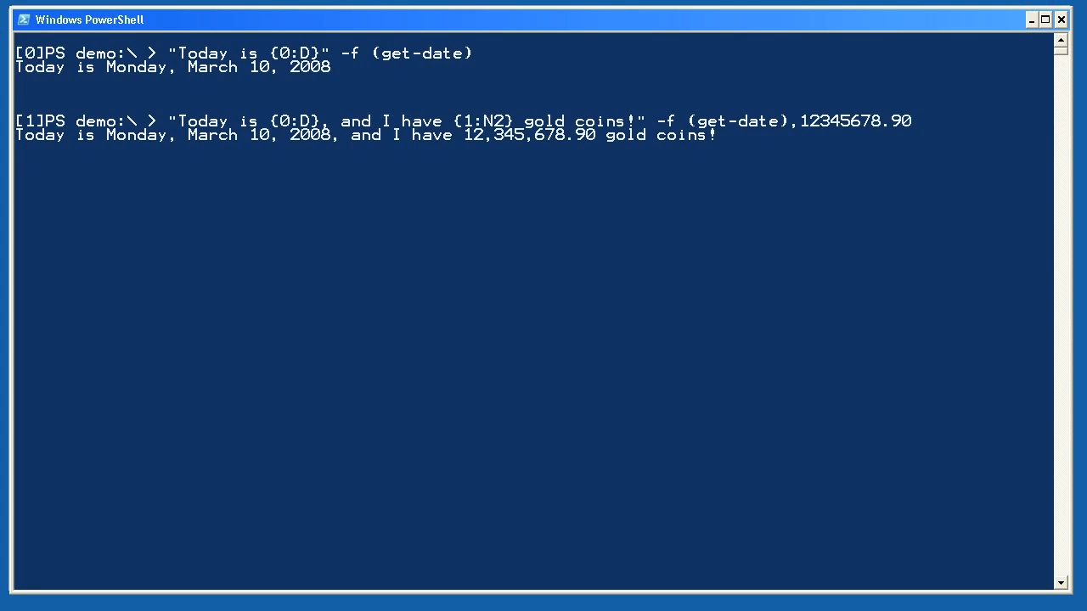
type("\"Replacement {0} {1}!\" -f \"is\",\"easy\"")
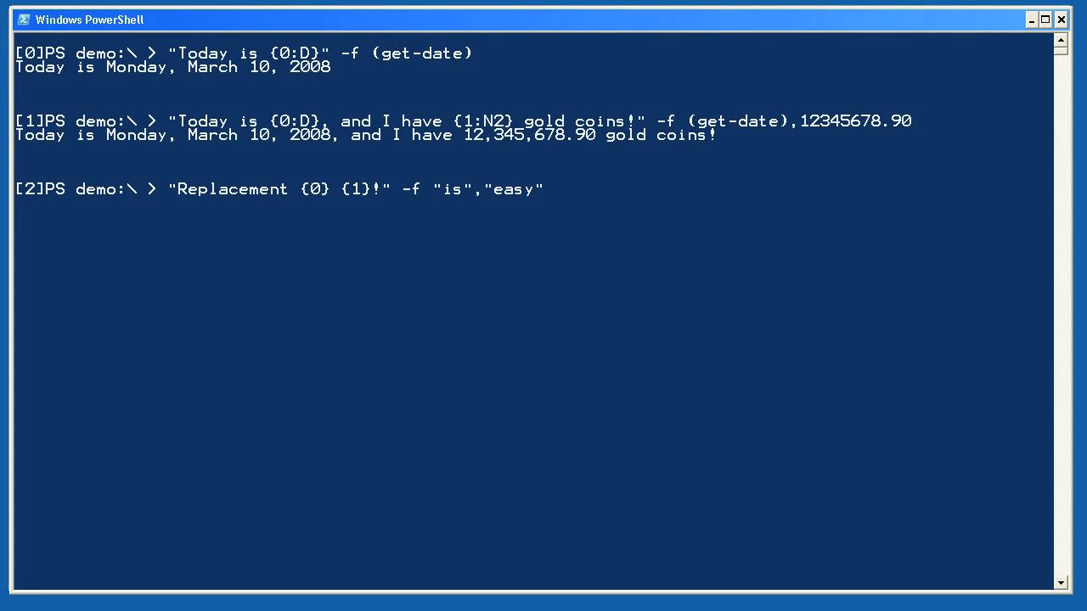
key("Return")
type("$ping.send(\"localhost\")")
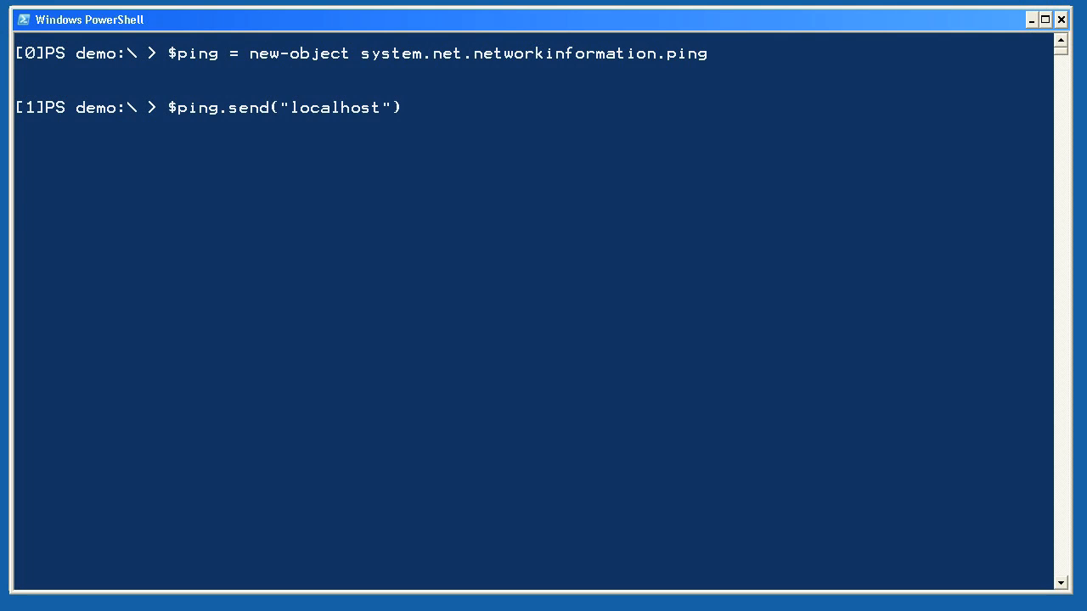
Ping localhost and server2, then confirm the mediaserver port 80 socket is null
key("Return")
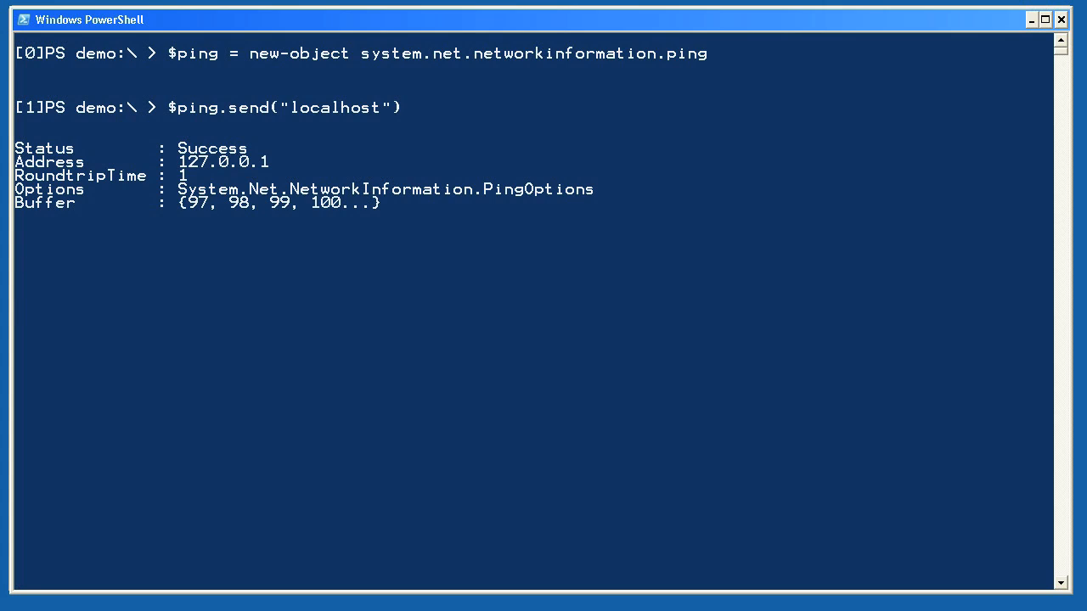
type("$ping.send(\"server2\")")
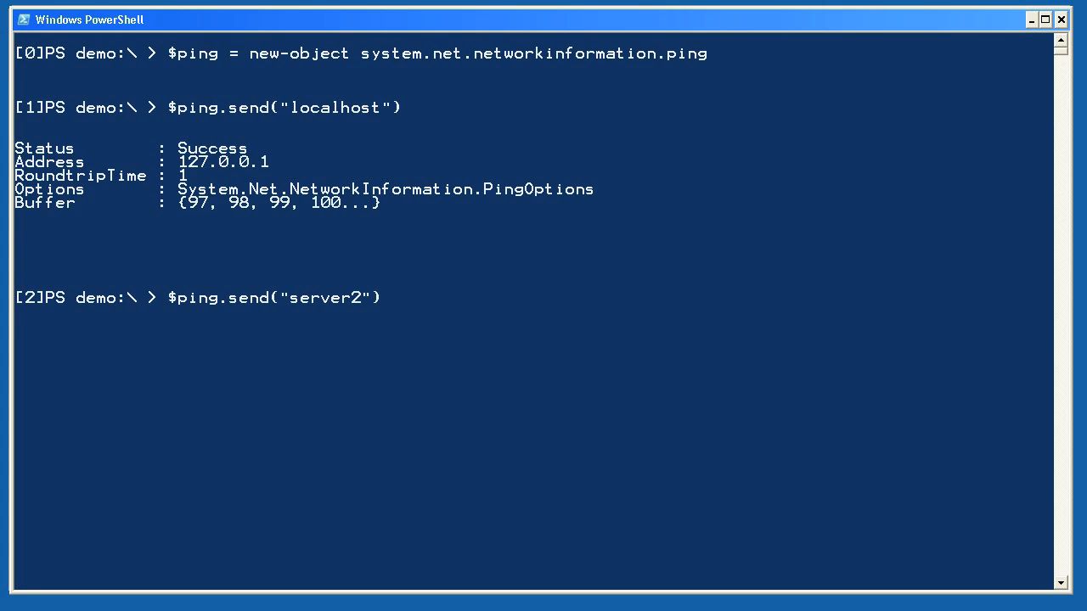
key("Return")
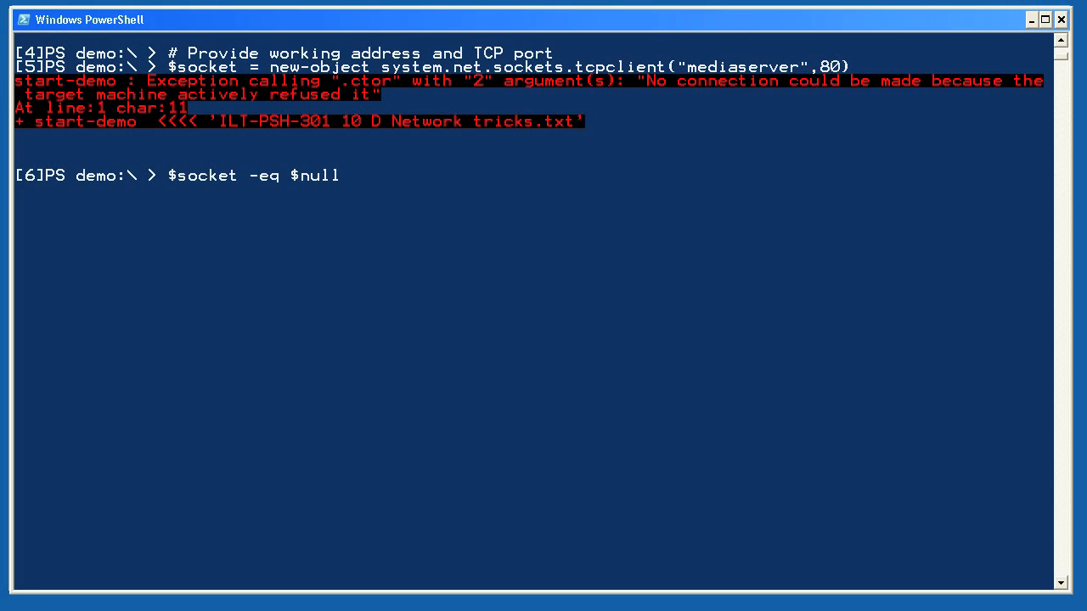
key("Return")
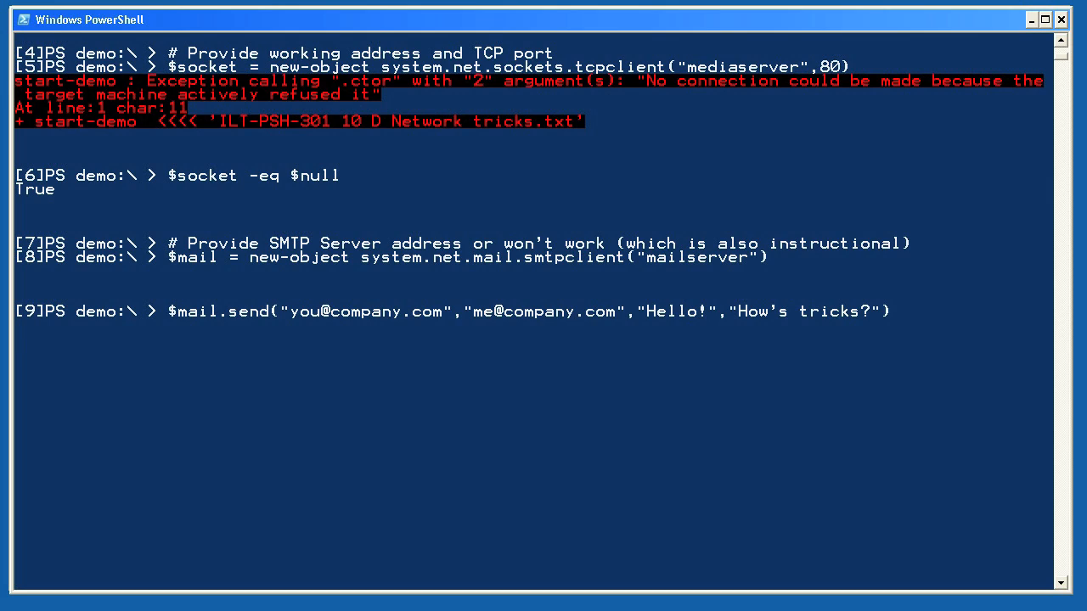
Send the test mail message through the mailserver SMTP client
key("Return")
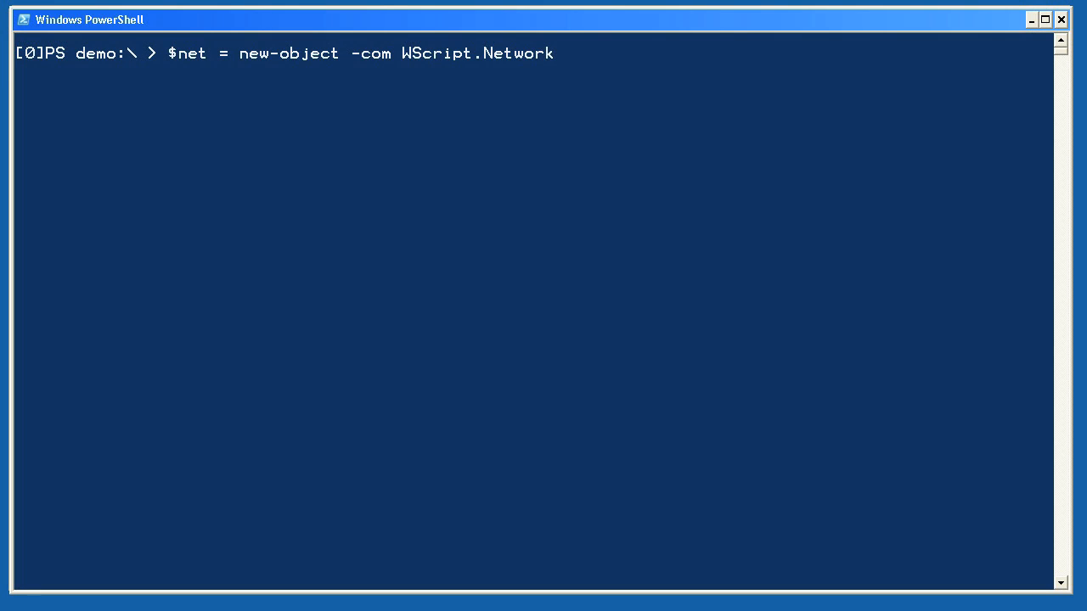
key("Return")
type("gsv -ov svc")
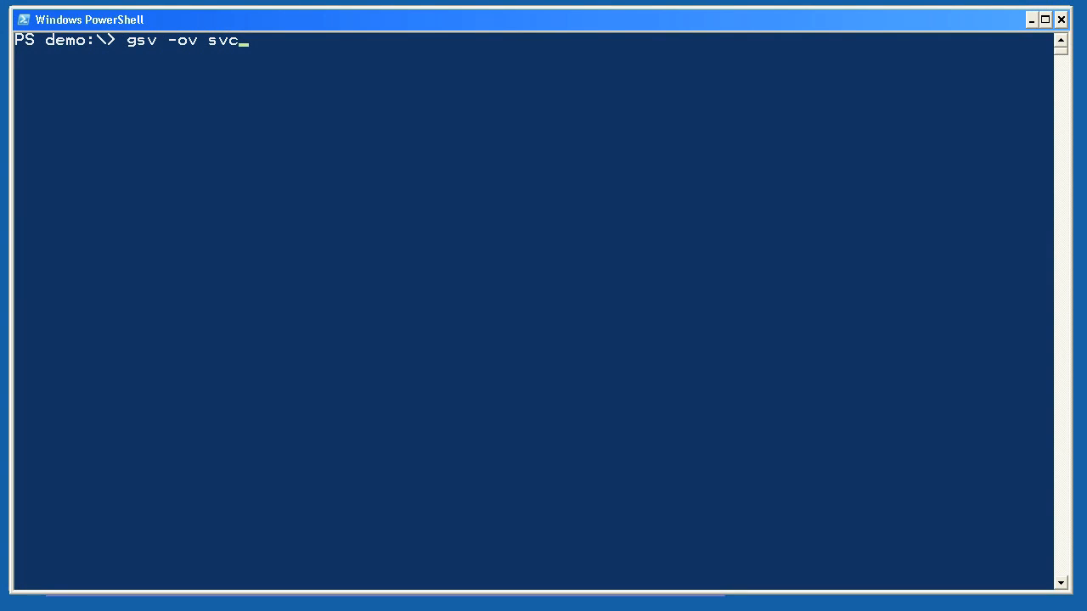
Run gsv -ov svc to list all services, then recall them with $svc
key("Return")
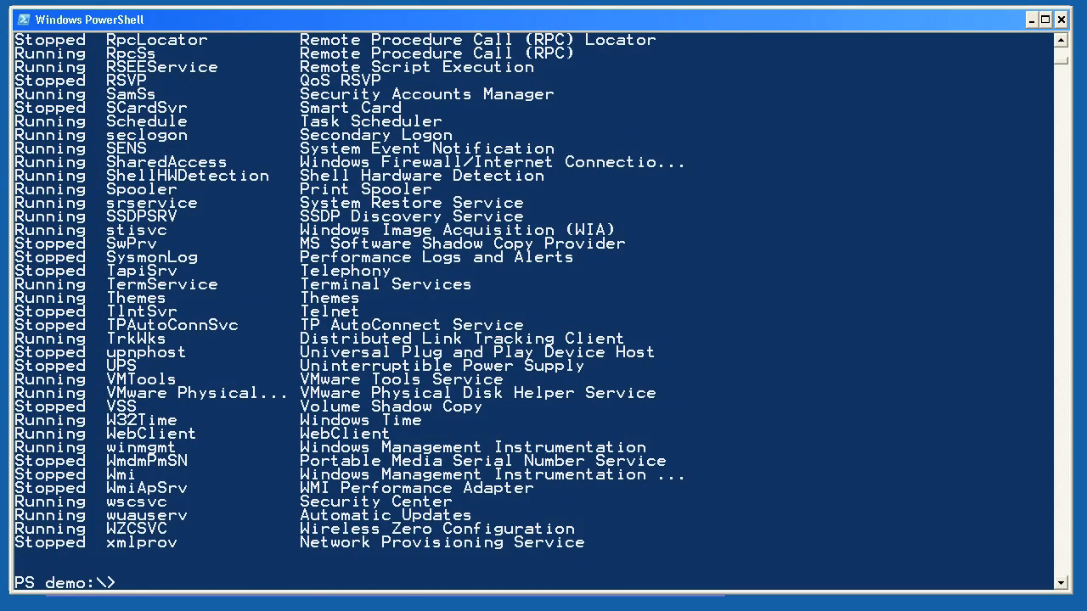
type("$svc")
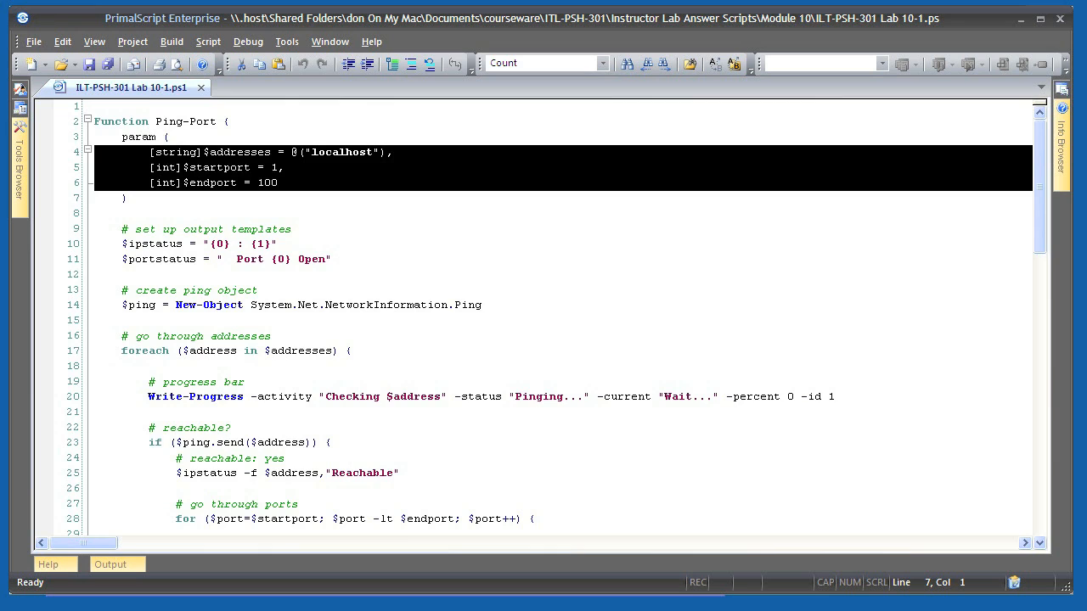
double_click(238, 152)
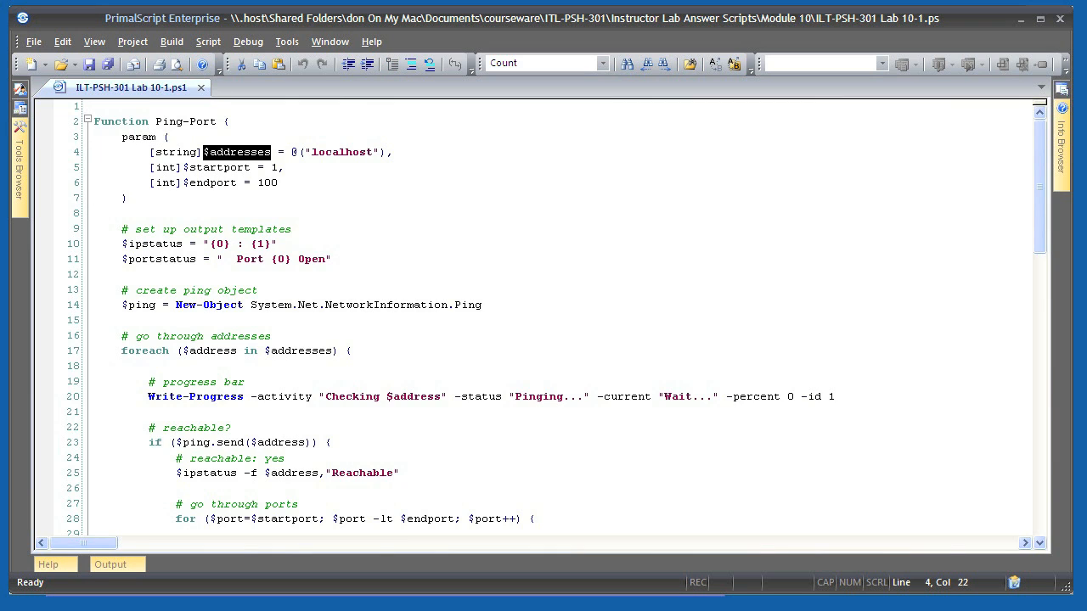
double_click(216, 168)
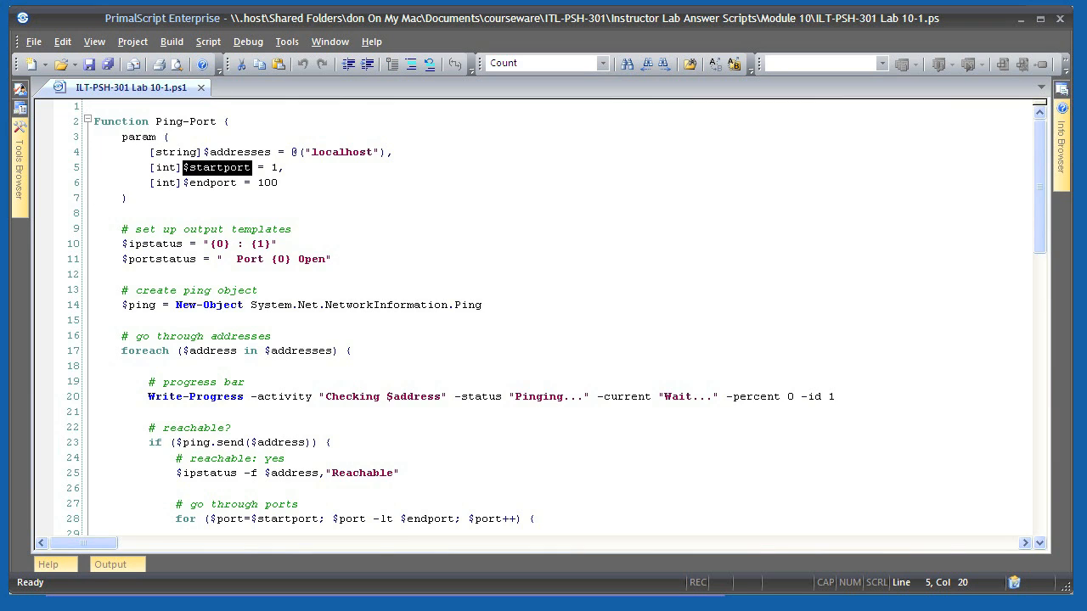
double_click(209, 182)
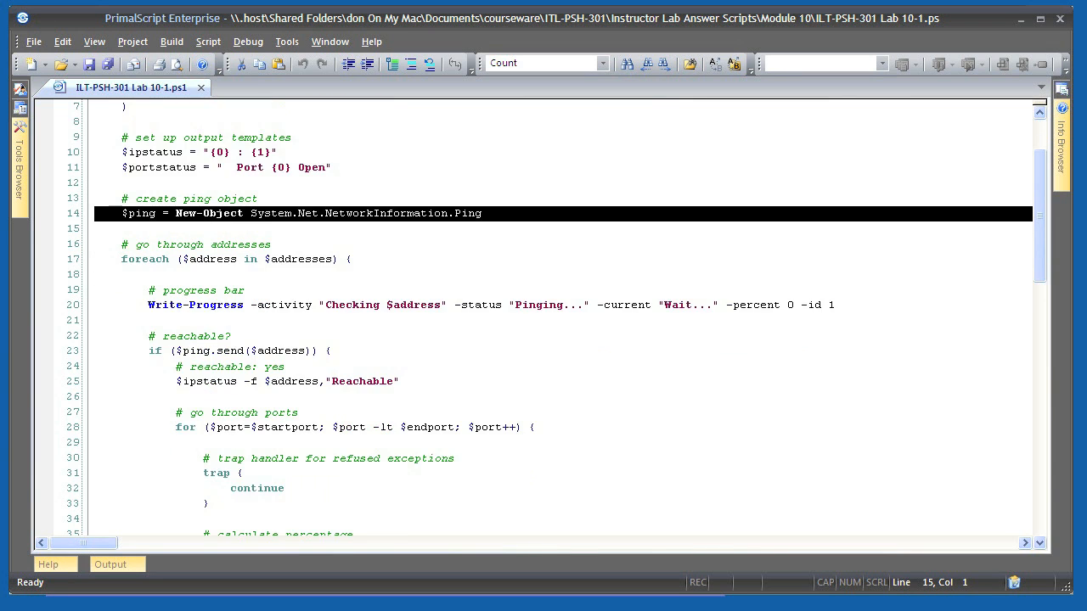
scroll("down", 3)
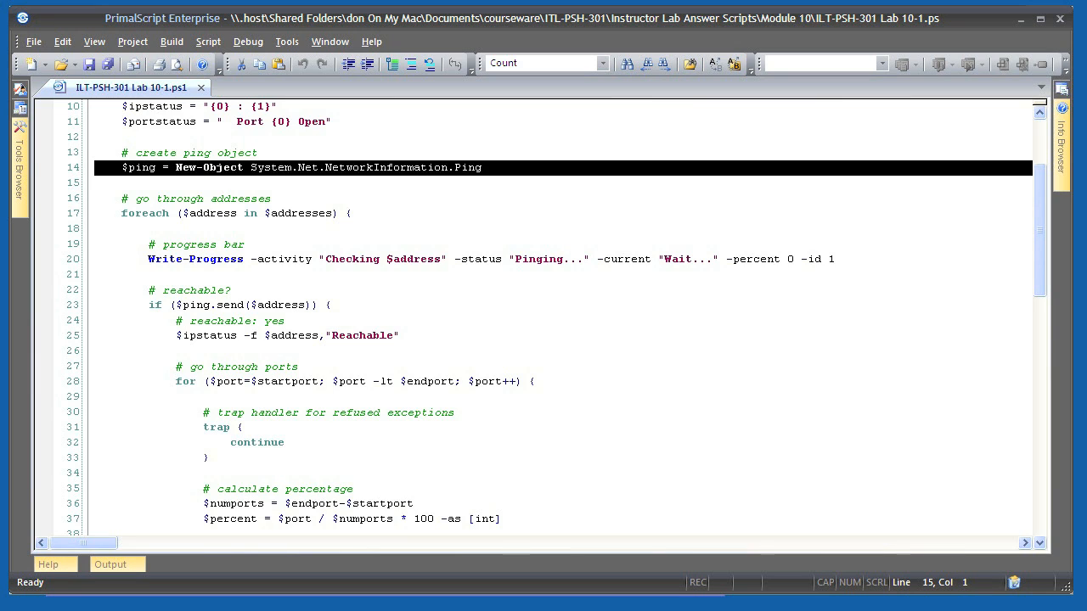
double_click(209, 213)
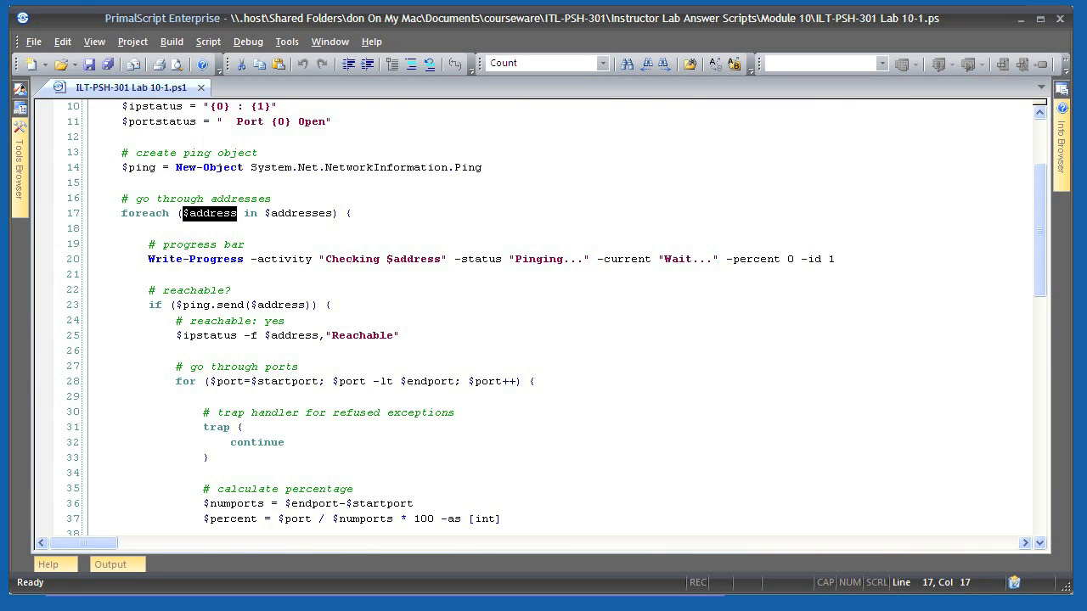
double_click(298, 213)
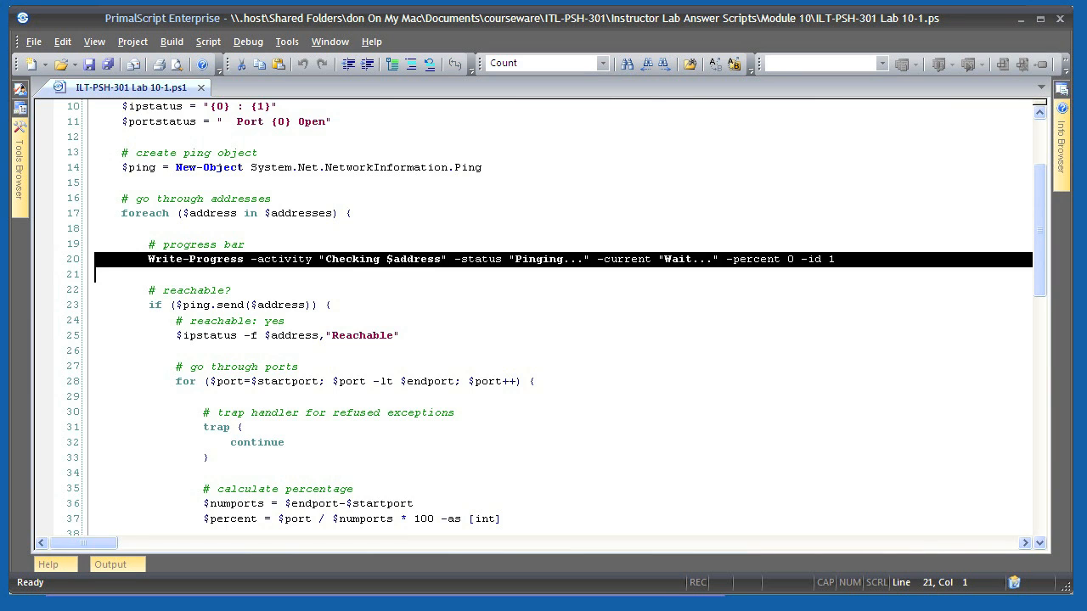
scroll("down", 3)
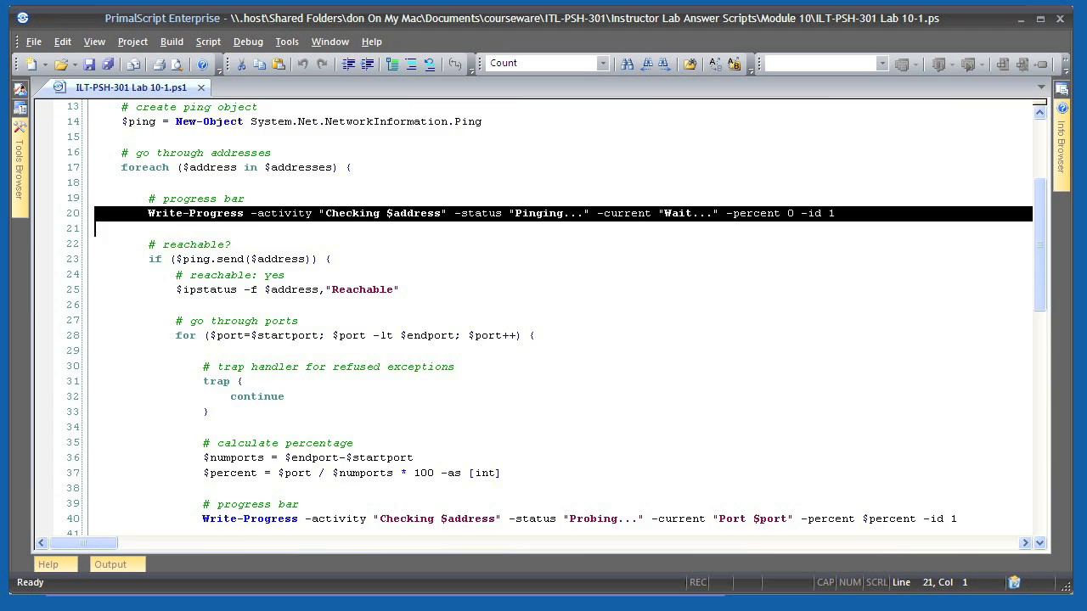
scroll("down", 3)
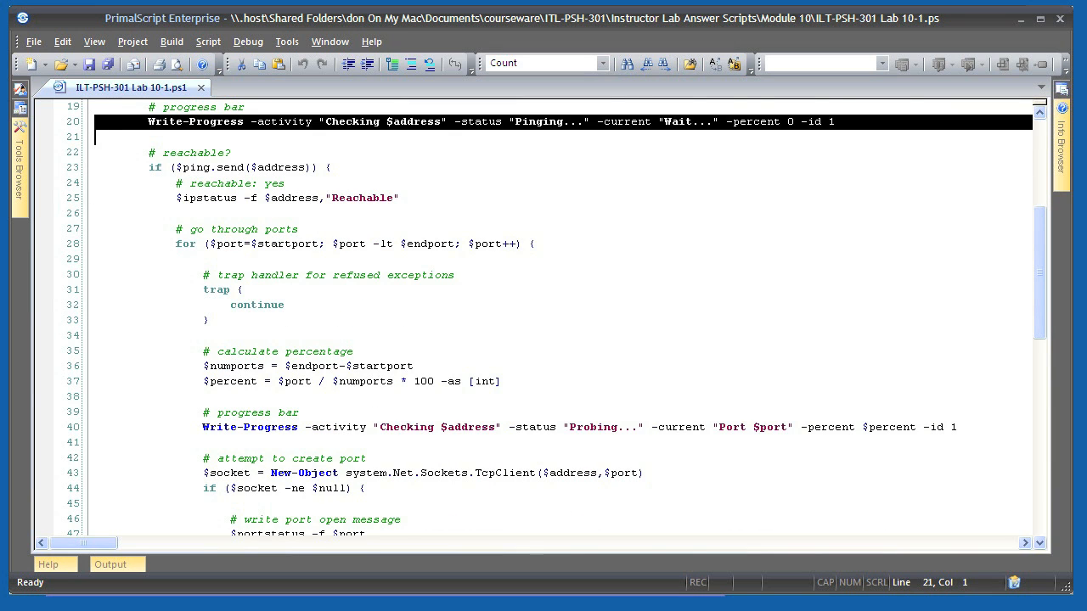
double_click(413, 122)
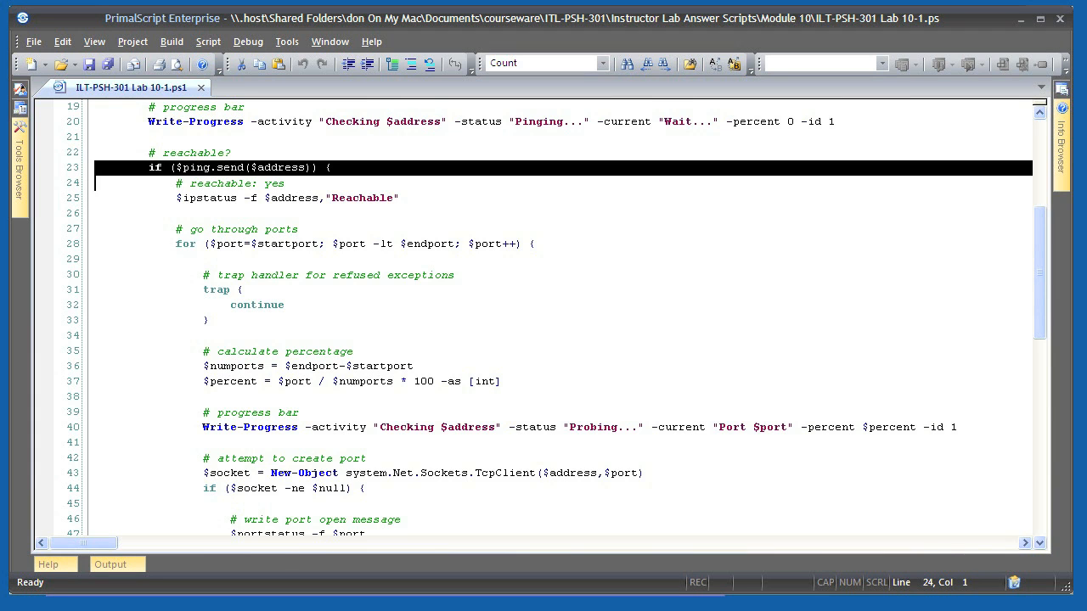
scroll("down", 3)
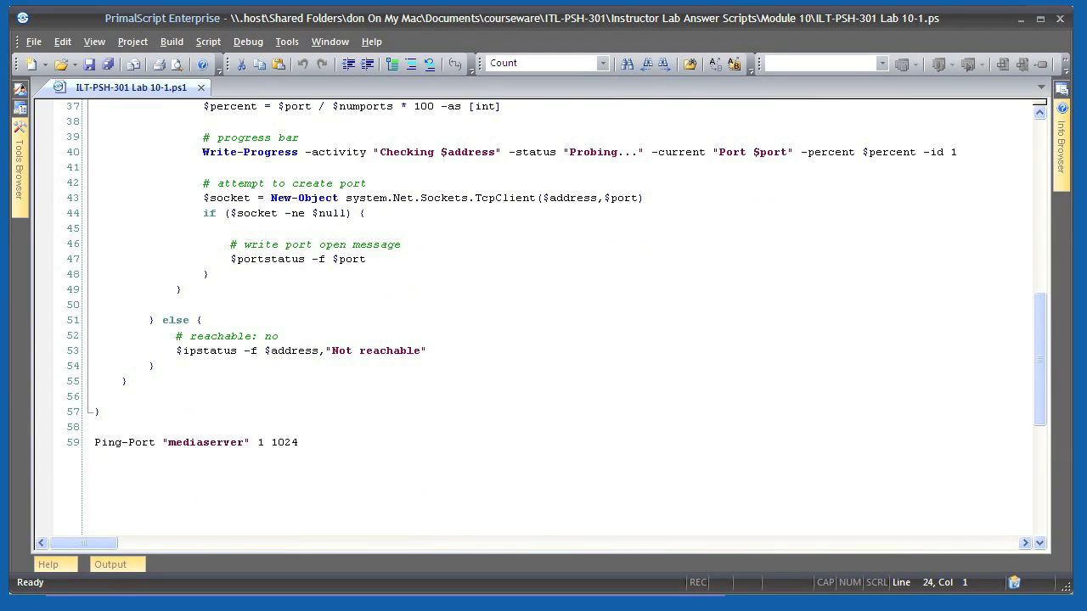
left_click(297, 351)
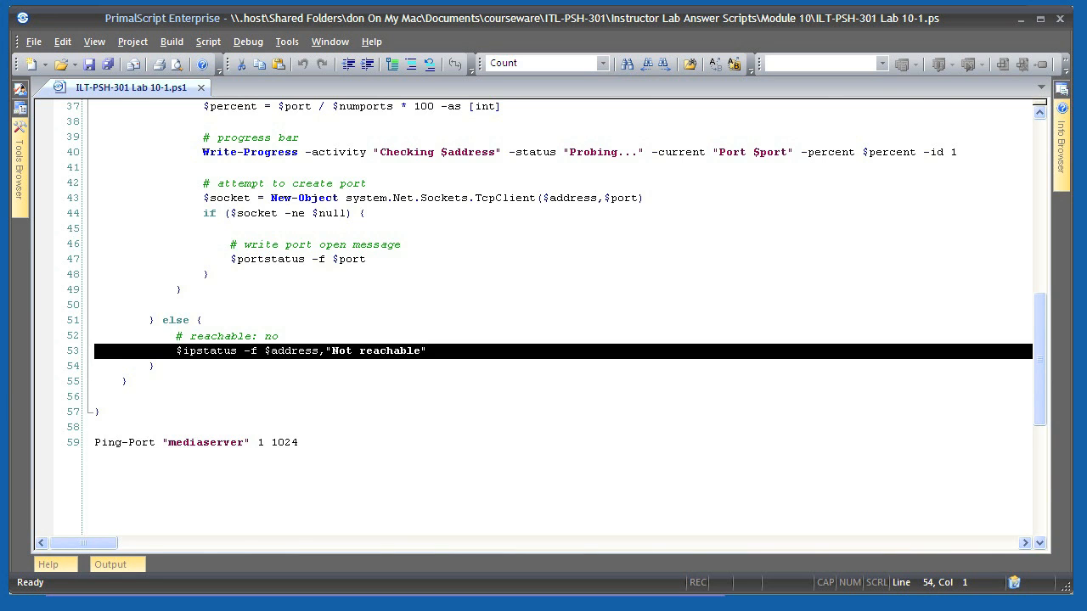
scroll("up", 3)
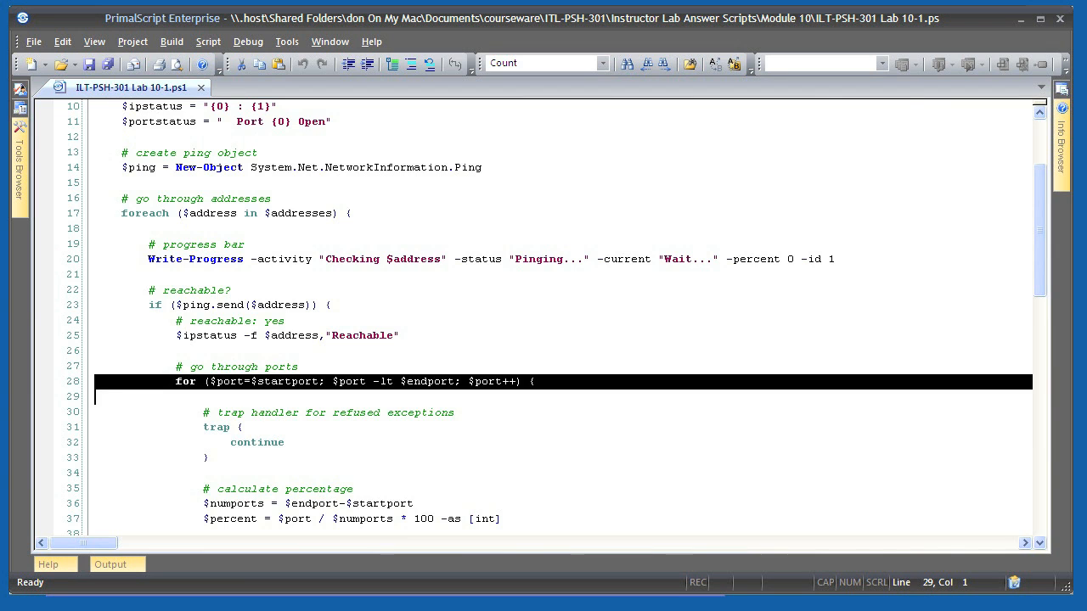
scroll("down", 3)
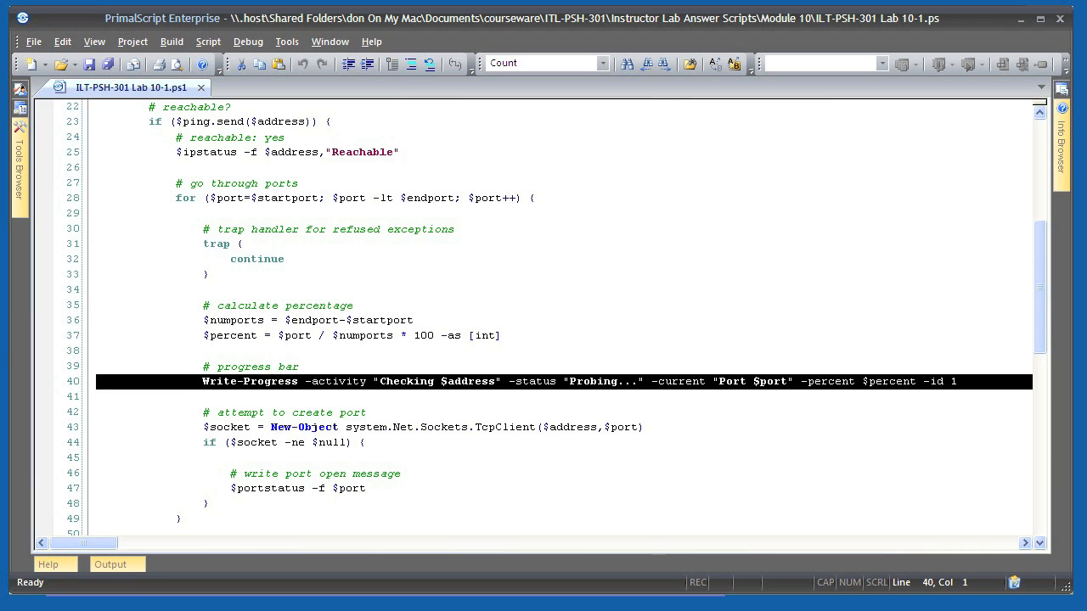
scroll("down", 3)
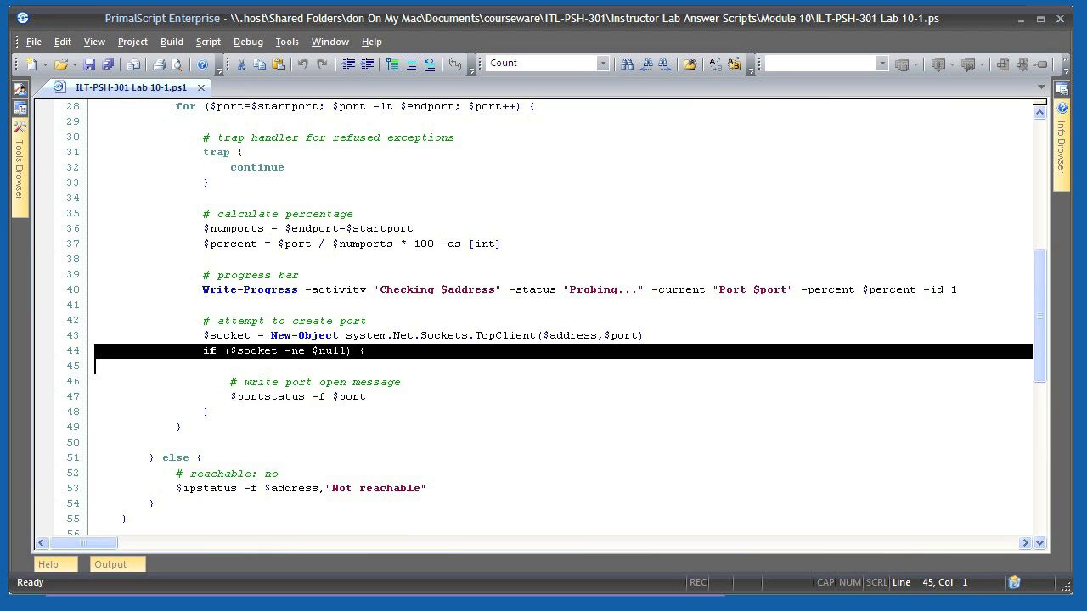
scroll("down", 3)
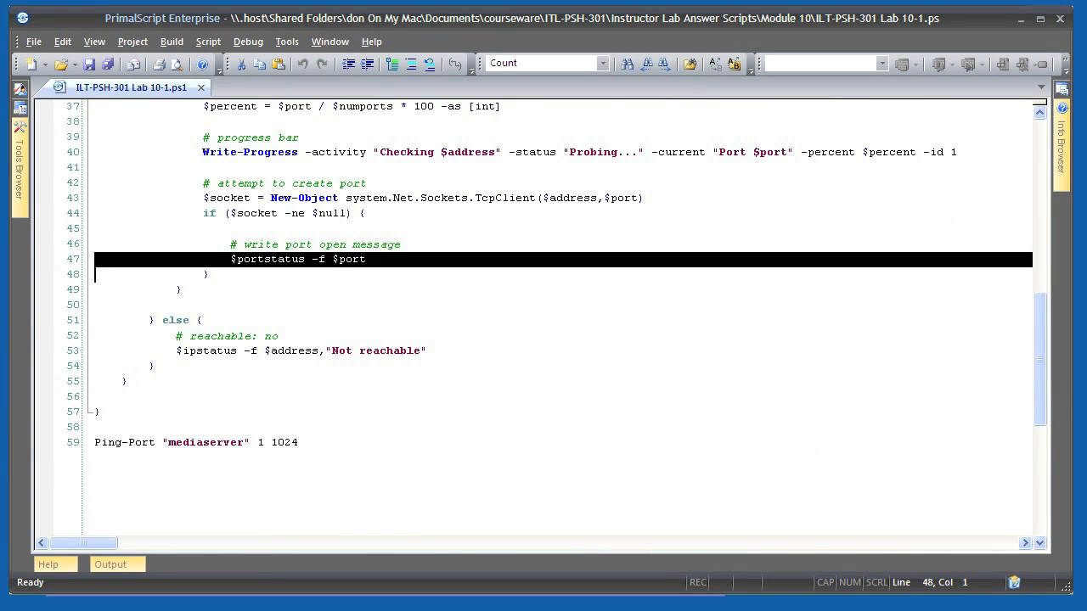